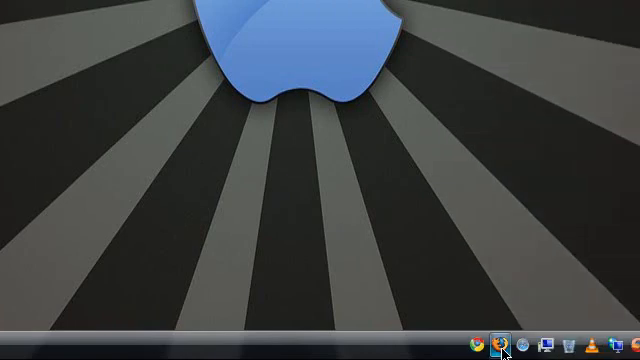
Launch Firefox on the Google India homepage and bring up the Tools menu with Add-ons.
left_click(505, 338)
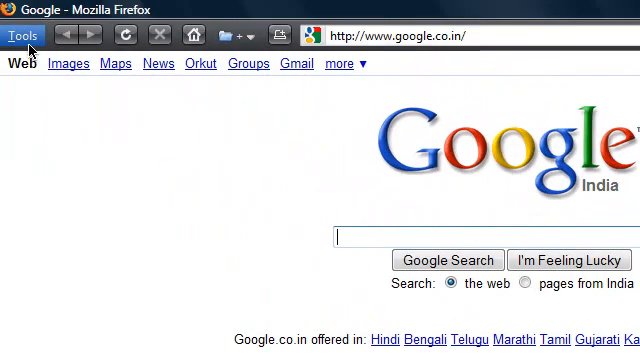
mouse_move(199, 64)
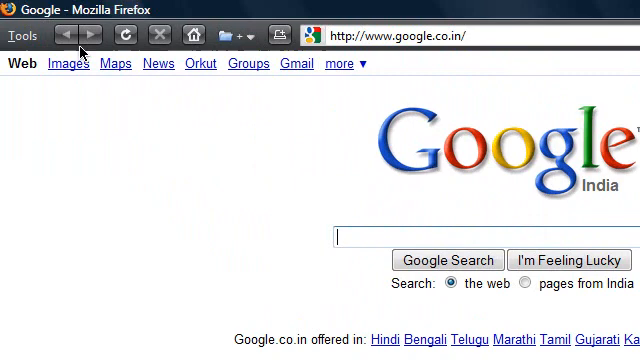
left_click(20, 18)
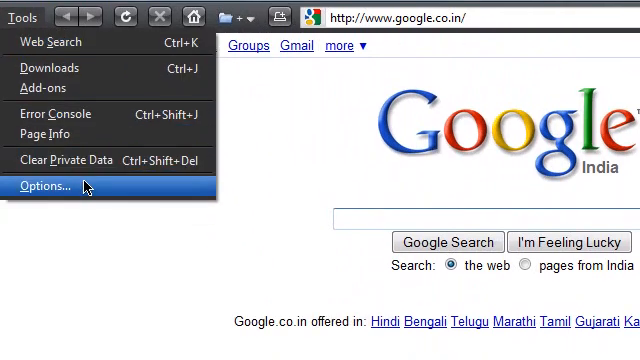
left_click(45, 187)
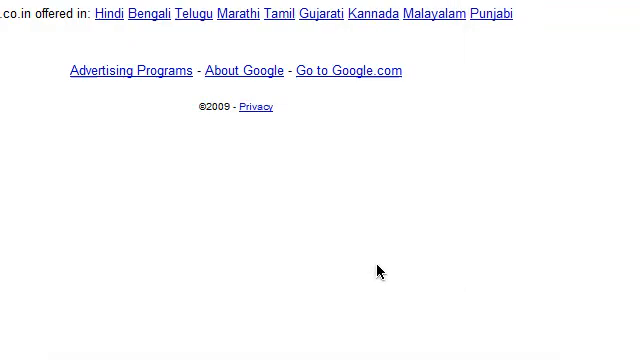
scroll("up", 3)
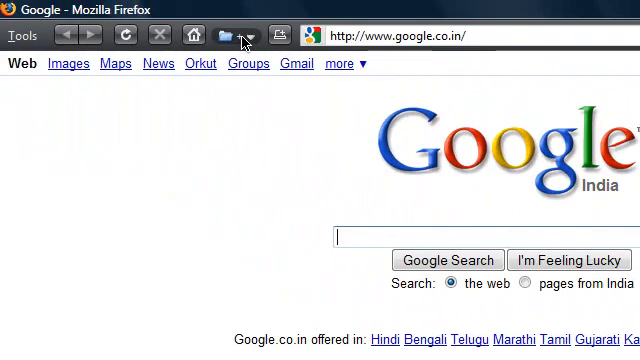
left_click(20, 35)
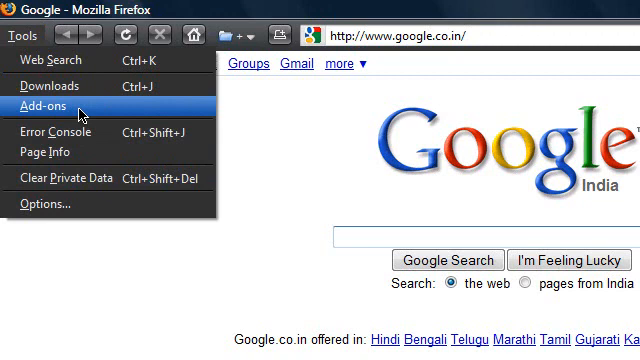
left_click(51, 103)
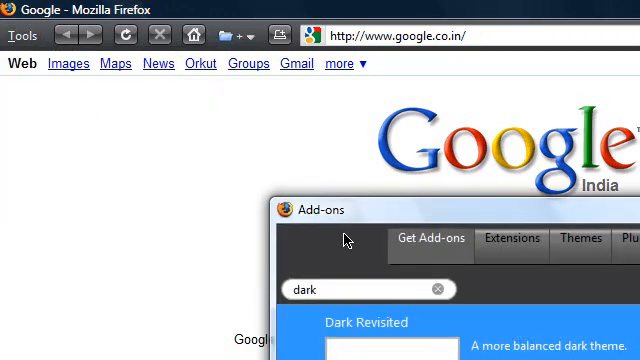
left_click(485, 189)
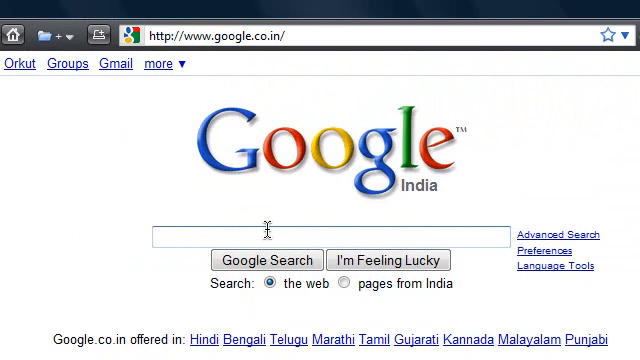
Search Google for 'addon' and reach the Mozilla Add-ons for Firefox site.
type("adoo")
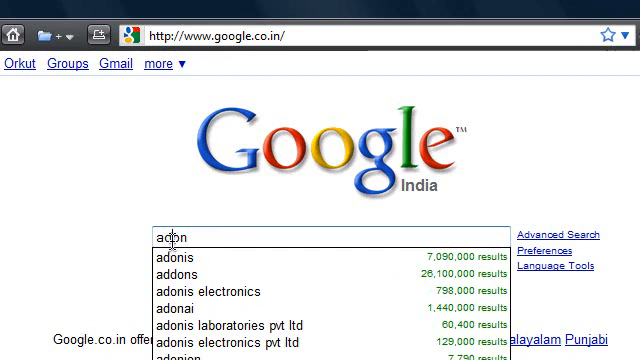
key("Return")
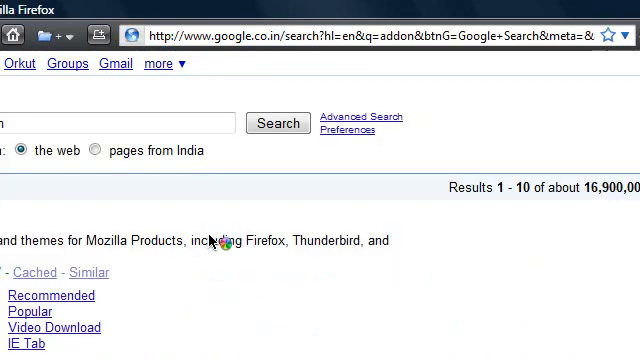
scroll("up", 3)
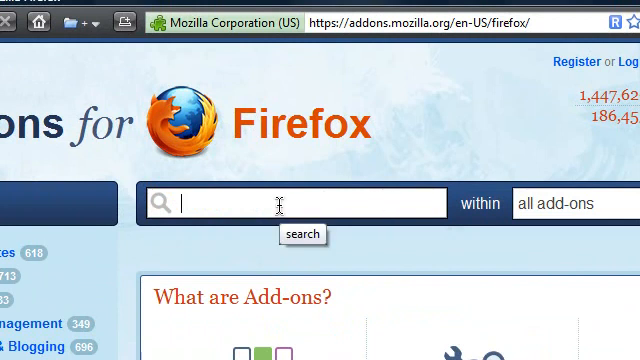
Search addons.mozilla.org for 'ruler dark' and locate the RulerDark theme by dkgo.
type("ruler dark")
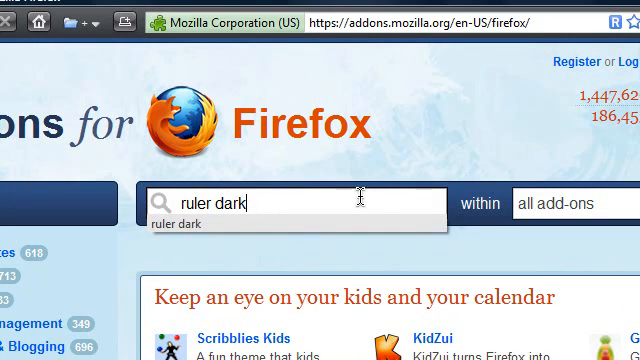
key("Return")
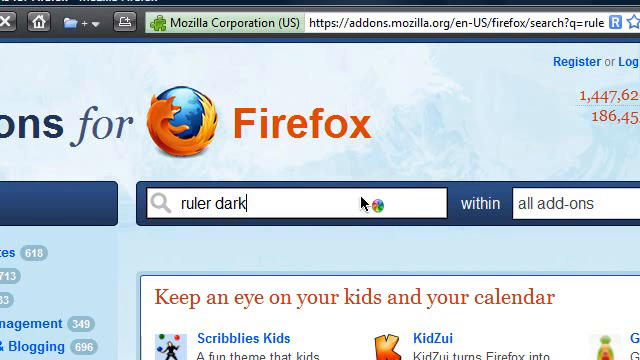
key("Return")
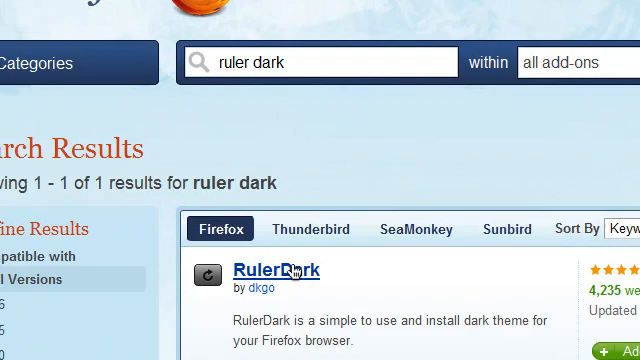
scroll("up", 3)
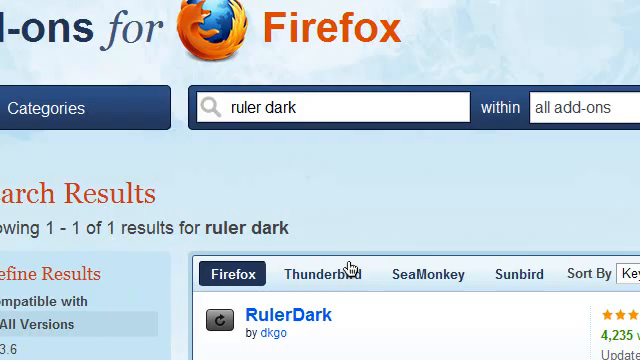
scroll("down", 3)
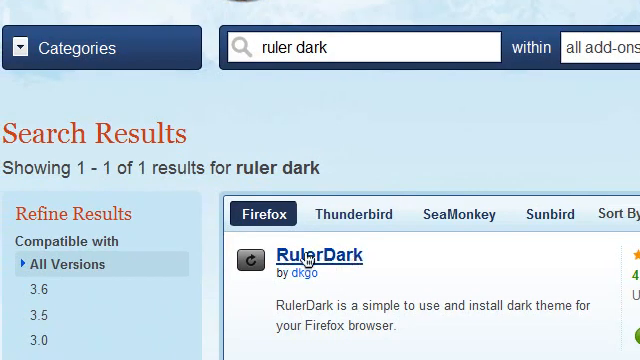
scroll("down", 3)
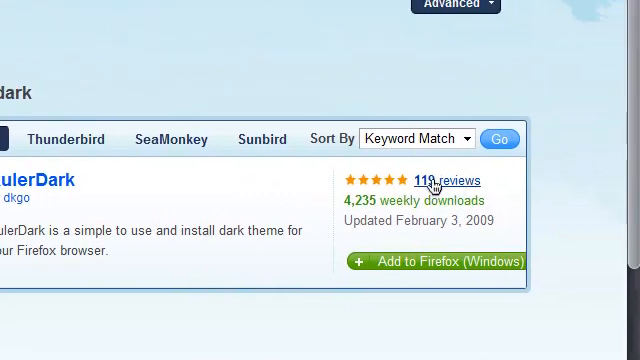
mouse_move(350, 200)
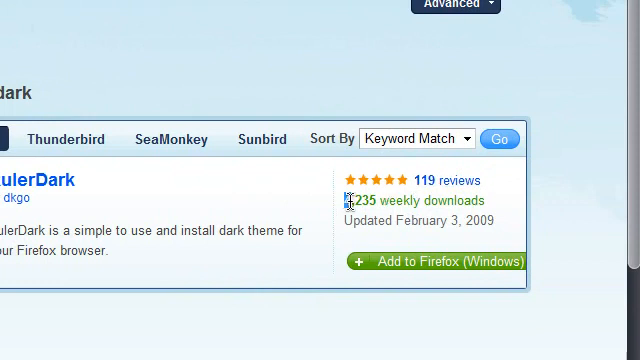
scroll("up", 3)
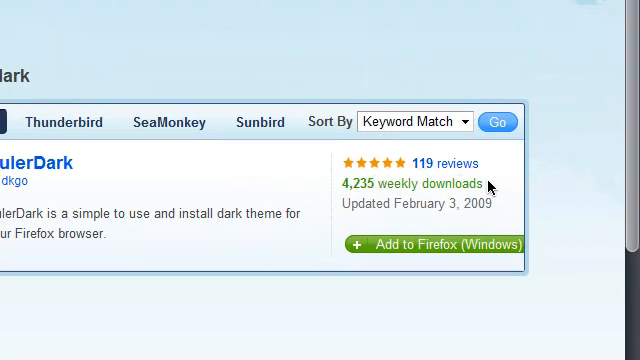
mouse_move(345, 188)
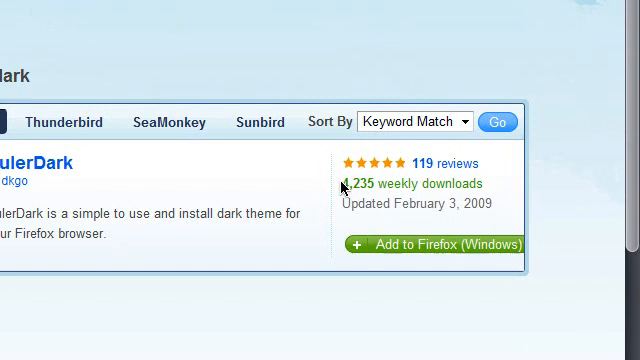
mouse_move(402, 224)
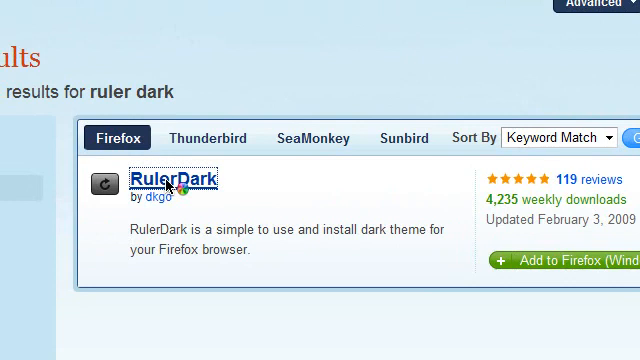
scroll("up", 3)
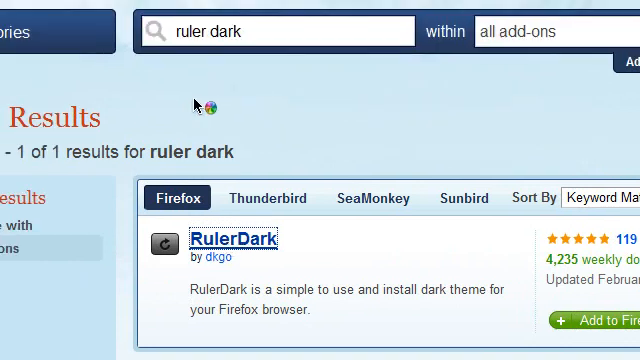
Review the RulerDark 1.3.1 page details and start installing the theme with Add to Firefox.
scroll("down", 3)
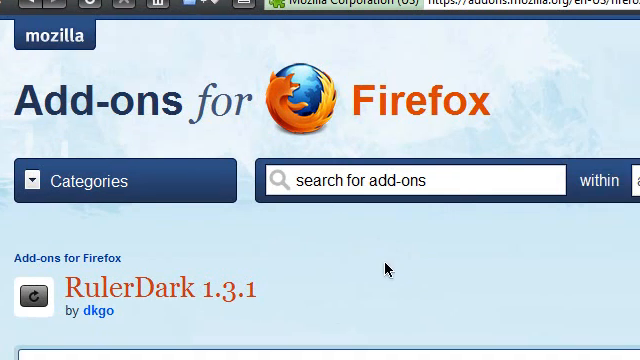
mouse_move(311, 264)
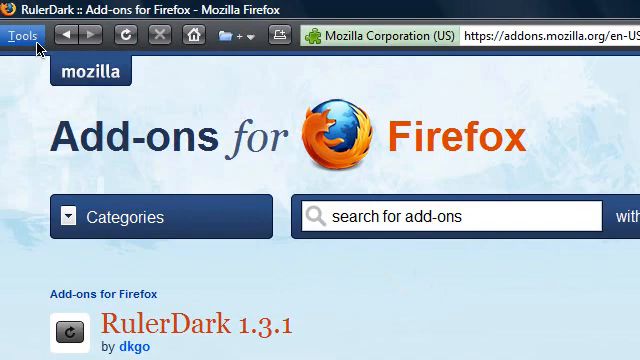
mouse_move(380, 230)
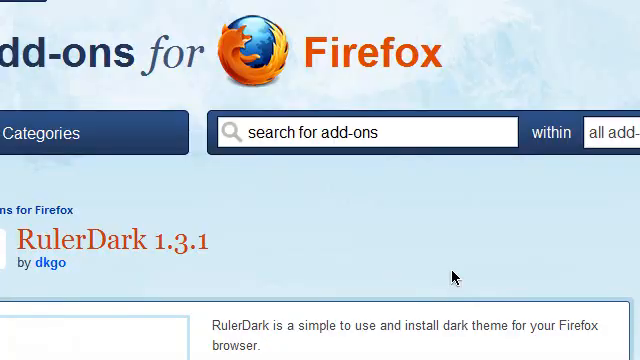
scroll("down", 3)
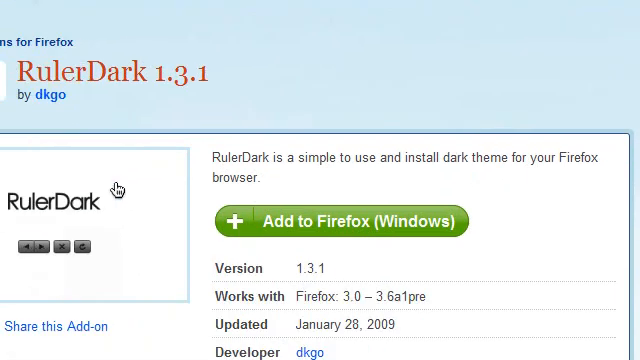
scroll("up", 3)
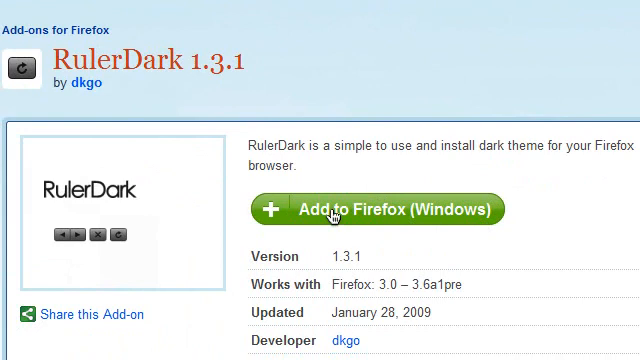
mouse_move(348, 210)
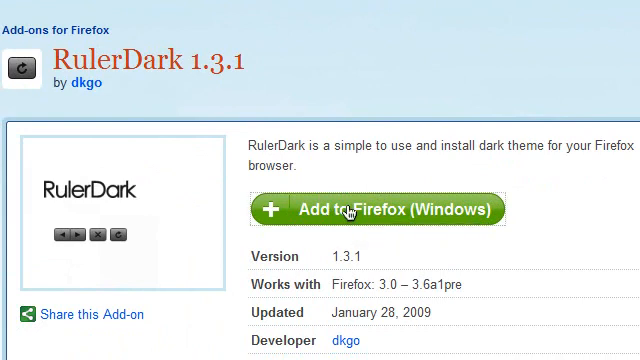
left_click(377, 209)
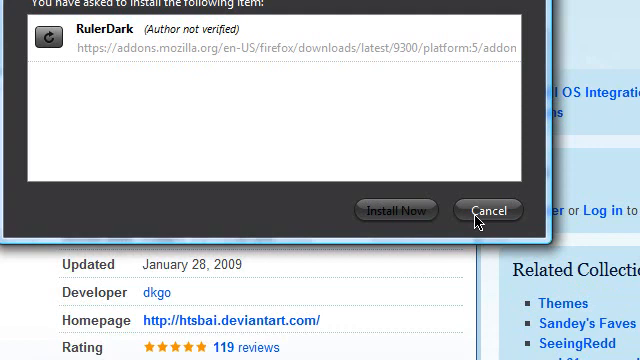
left_click(489, 210)
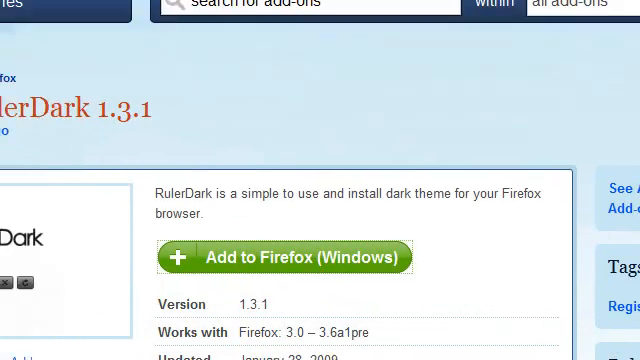
scroll("up", 3)
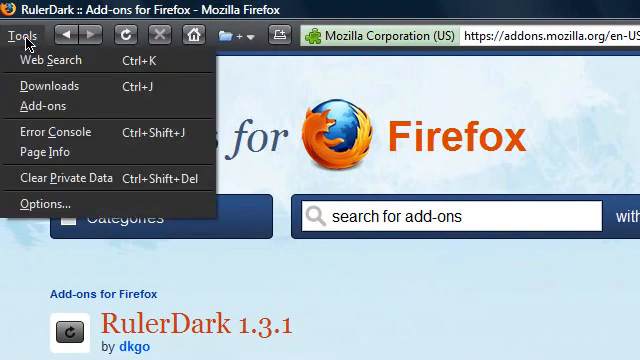
mouse_move(70, 63)
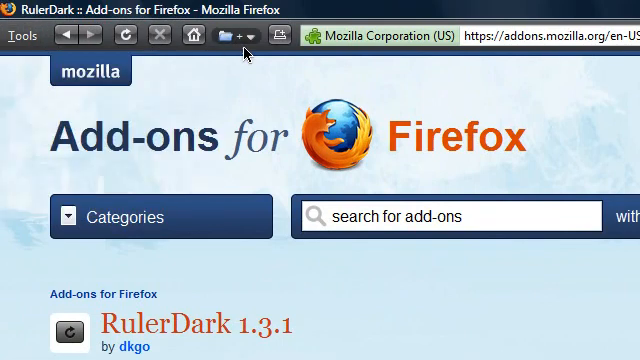
mouse_move(283, 37)
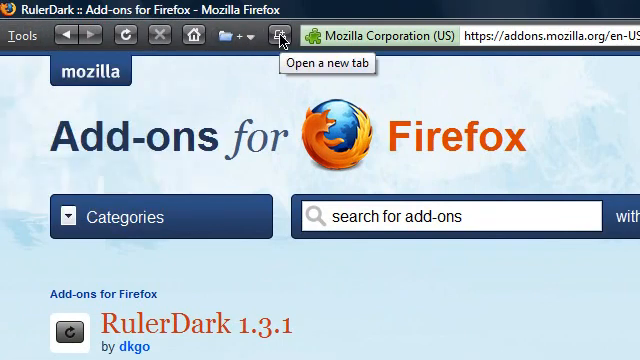
scroll("down", 3)
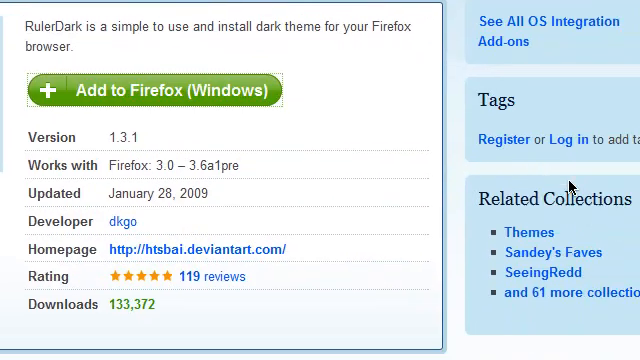
scroll("down", 3)
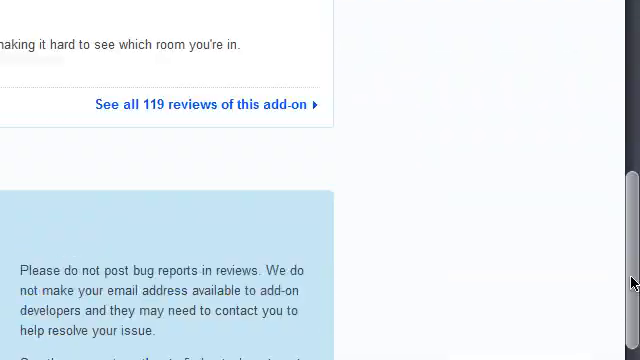
scroll("up", 3)
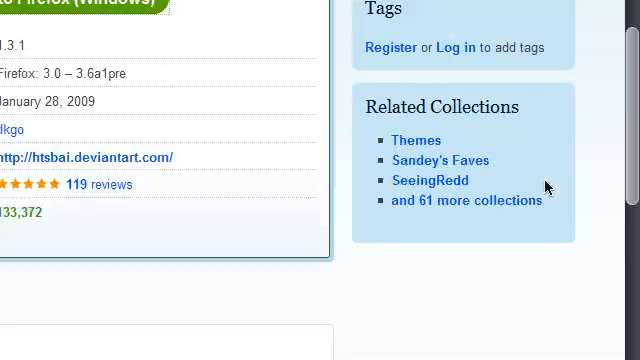
scroll("down", 3)
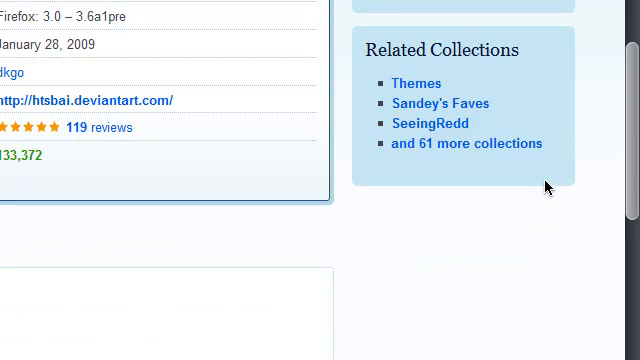
scroll("down", 3)
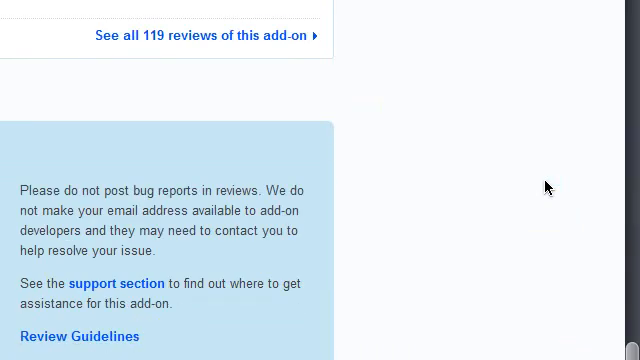
scroll("up", 3)
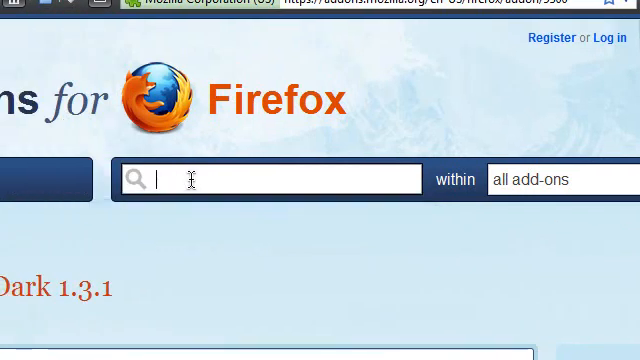
Enter 'ruler dark' in the add-on search box and highlight 'RulerDark' in the description.
type("ruler dark")
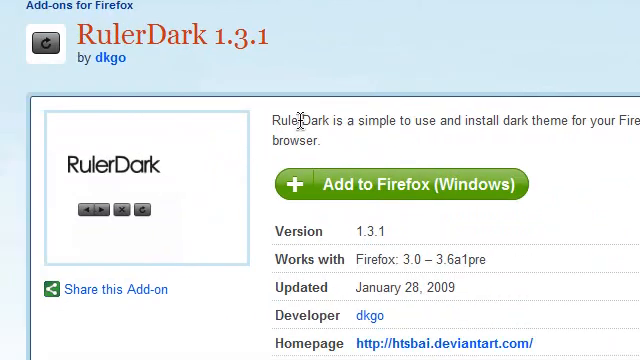
double_click(296, 118)
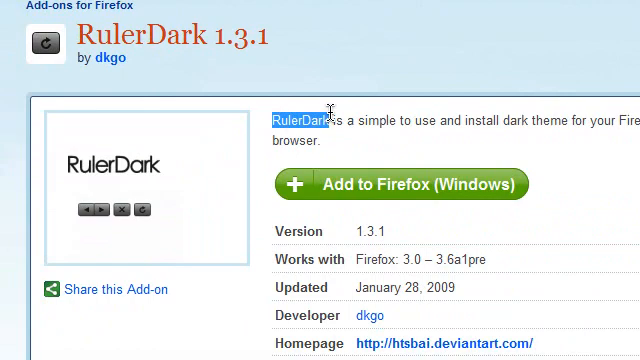